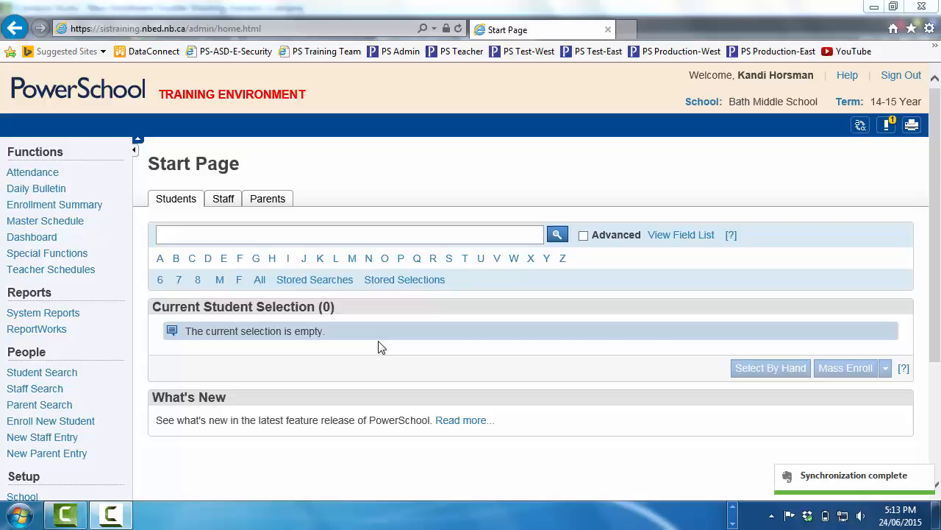
pyautogui.moveTo(159, 282)
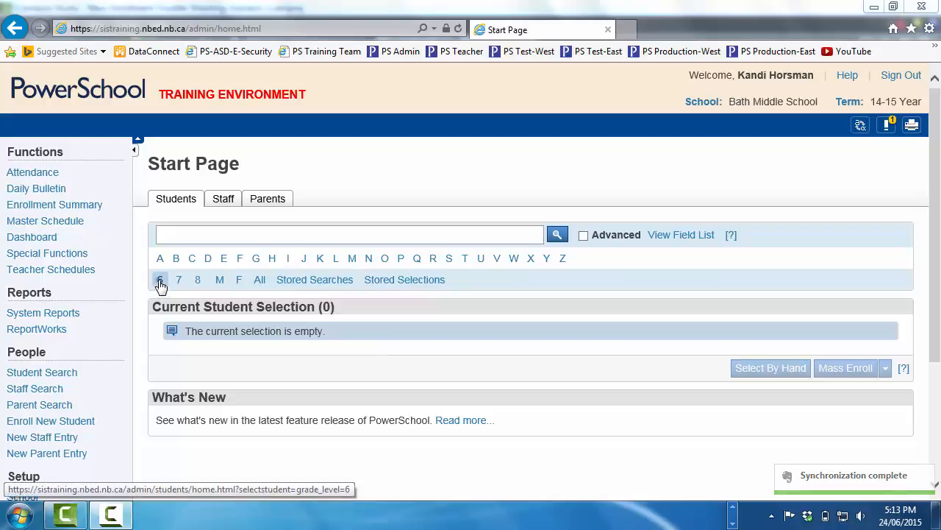
# - Show all 18 Grade 6 students and switch to choosing students by hand
pyautogui.click(158, 279)
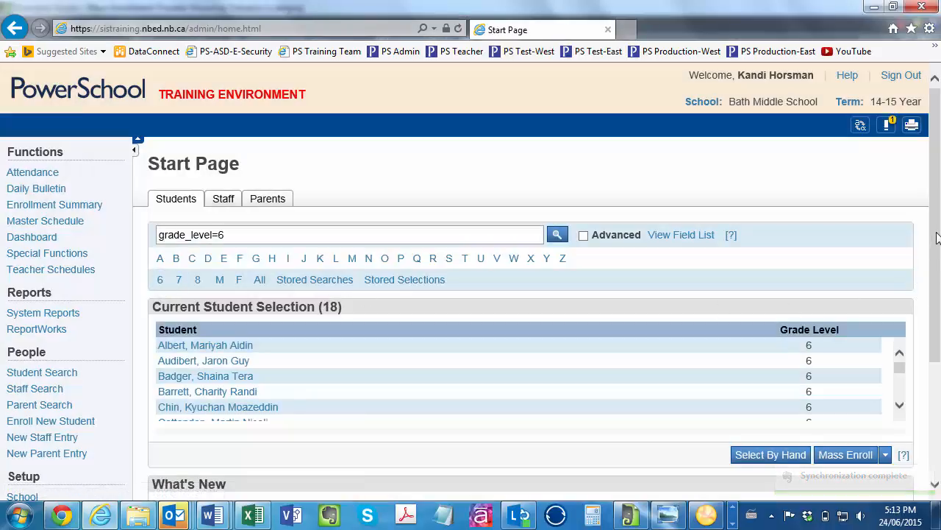
pyautogui.scroll(-3)
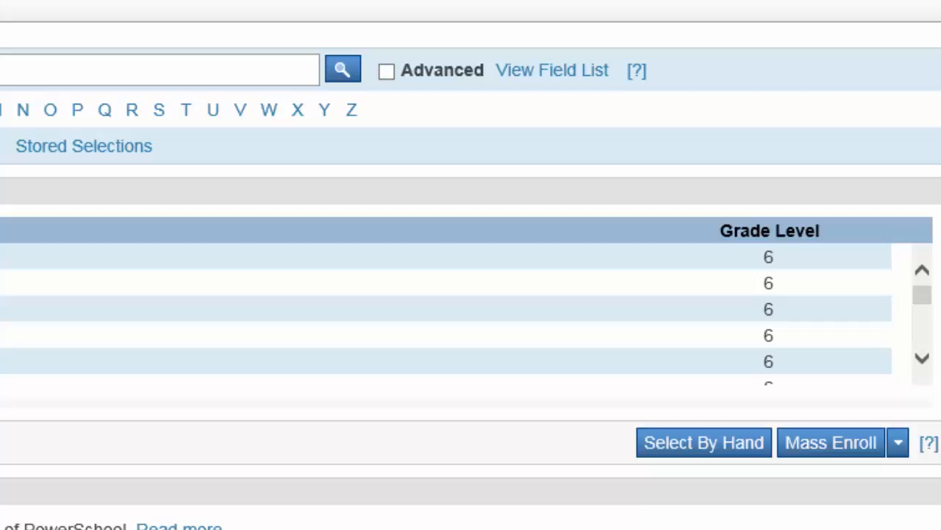
pyautogui.click(705, 441)
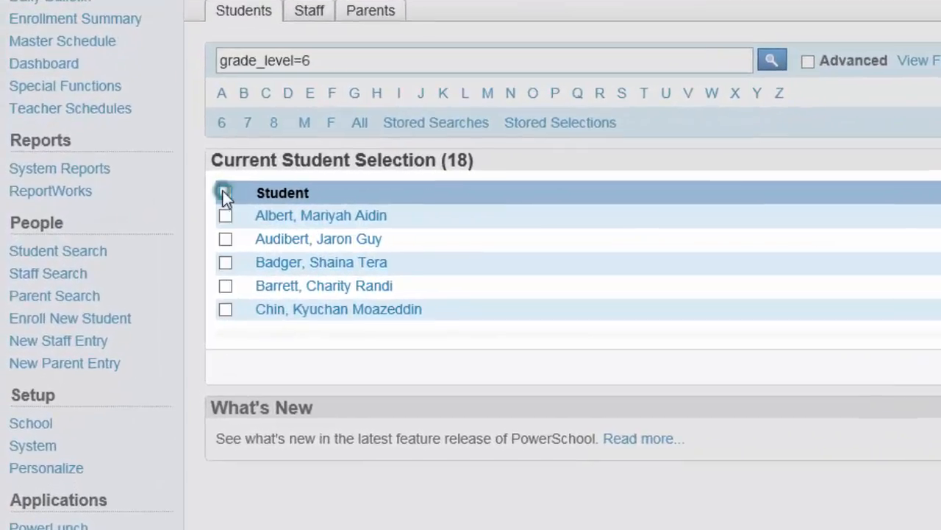
# - Tick the five students to enroll from the Grade 6 list
pyautogui.click(225, 214)
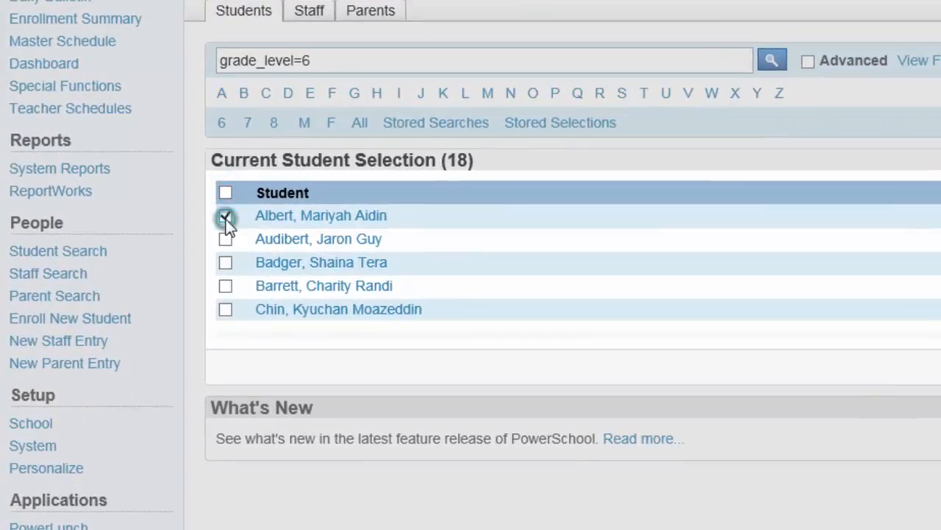
pyautogui.click(225, 261)
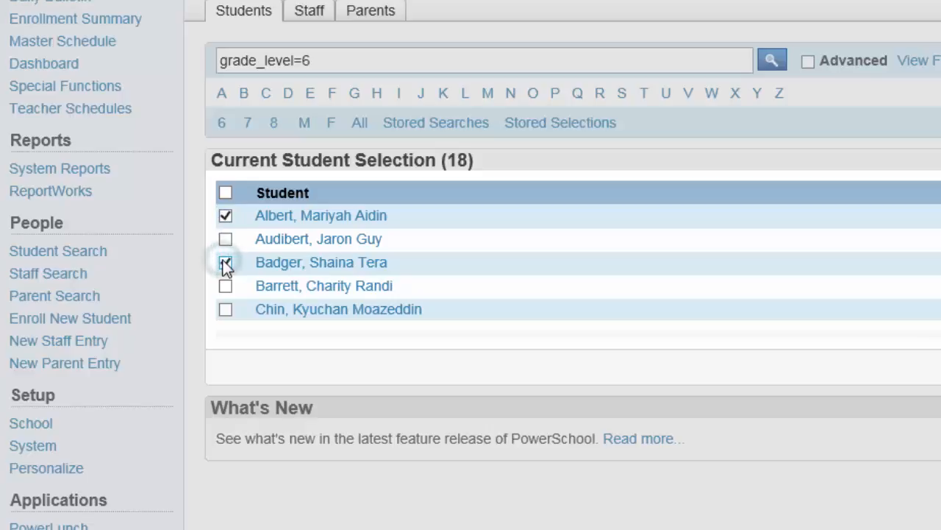
pyautogui.click(227, 286)
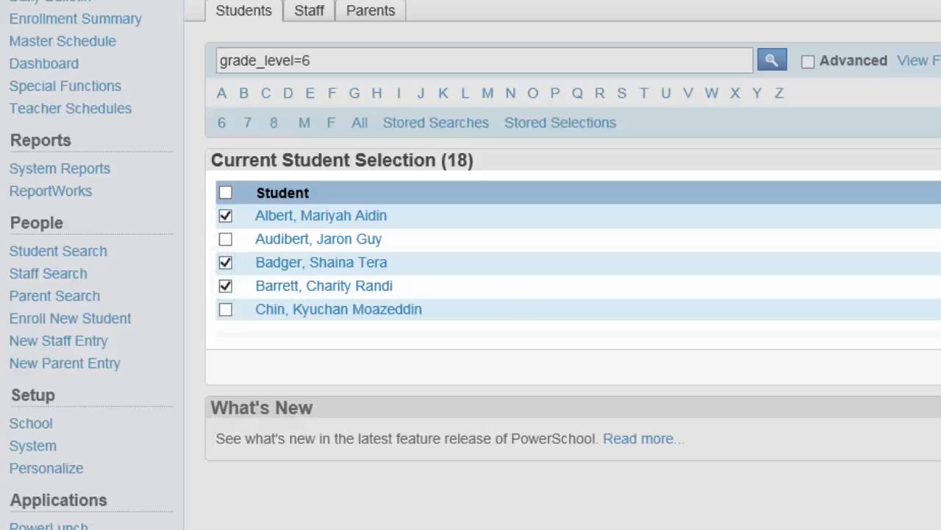
pyautogui.scroll(-3)
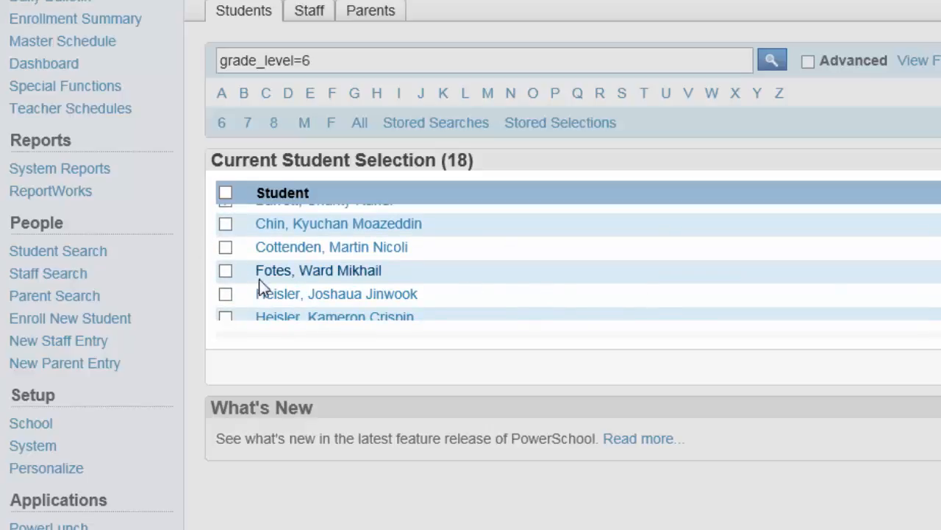
pyautogui.click(225, 294)
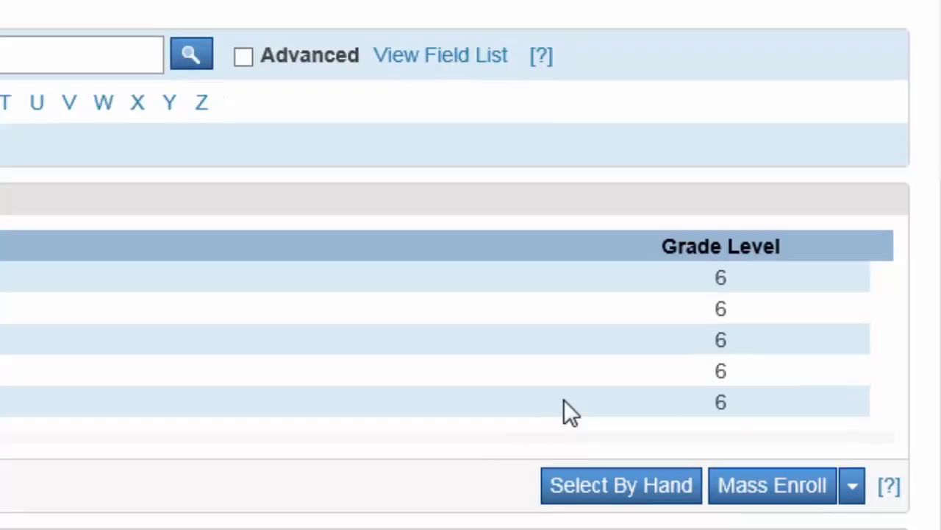
# - Choose Mass Enroll from the group functions for the five selected students
pyautogui.click(850, 486)
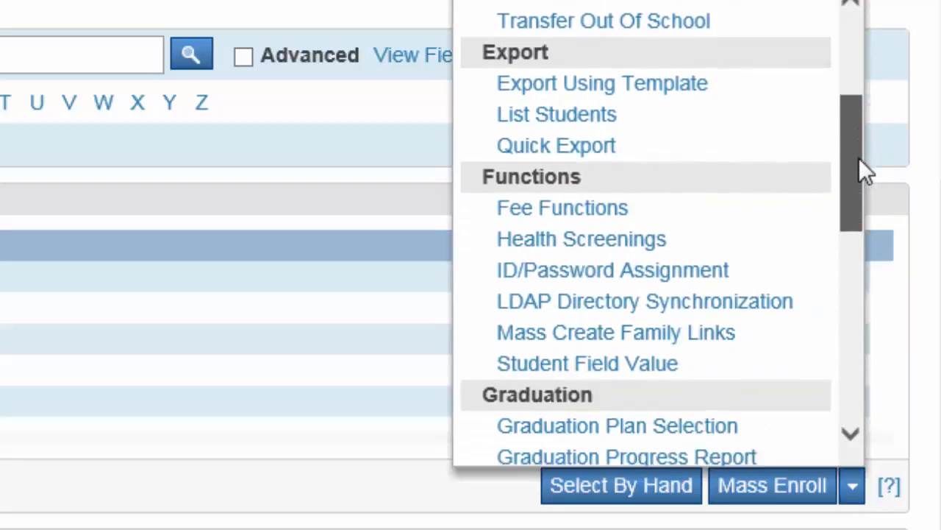
pyautogui.scroll(-3)
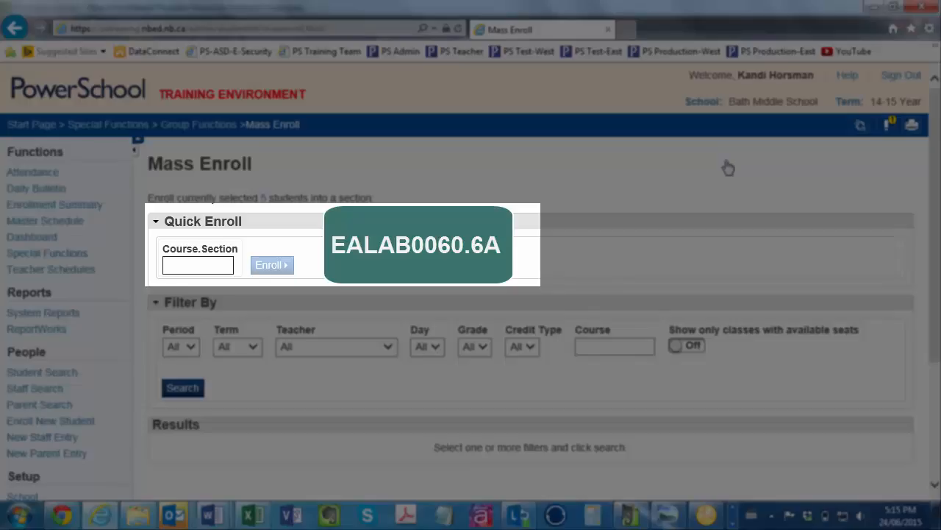
# - Show the Teacher filter's list of teachers on the Mass Enroll page
pyautogui.click(197, 265)
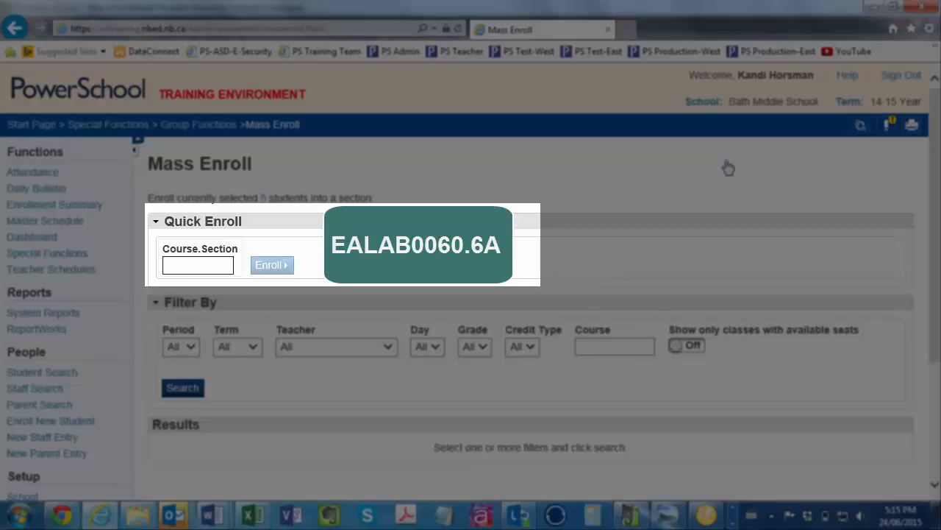
pyautogui.click(197, 265)
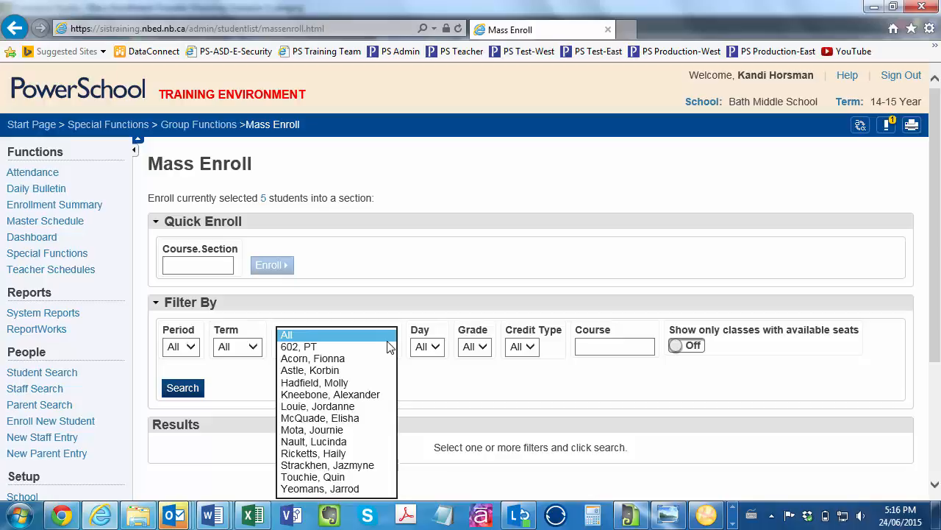
# - Filter by the teacher and search, listing her eight Grade 6 (6A) sections
pyautogui.click(312, 359)
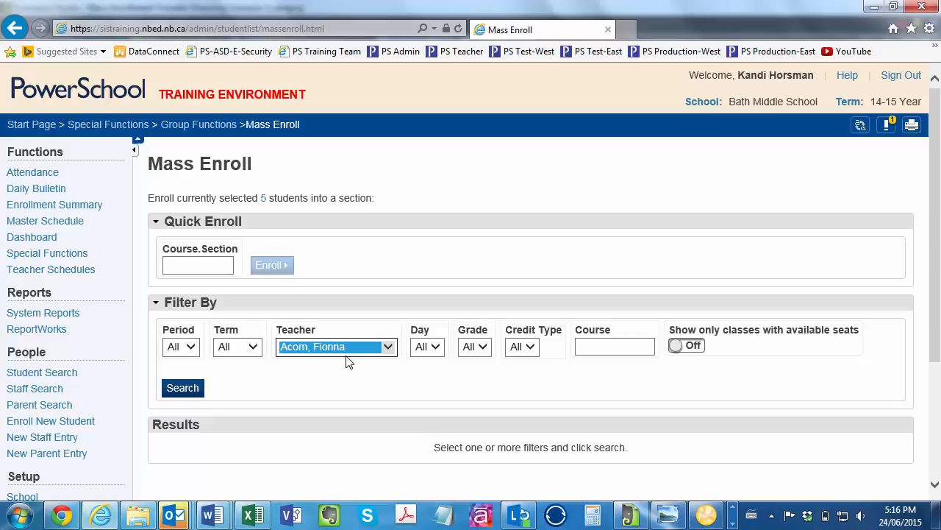
pyautogui.click(183, 388)
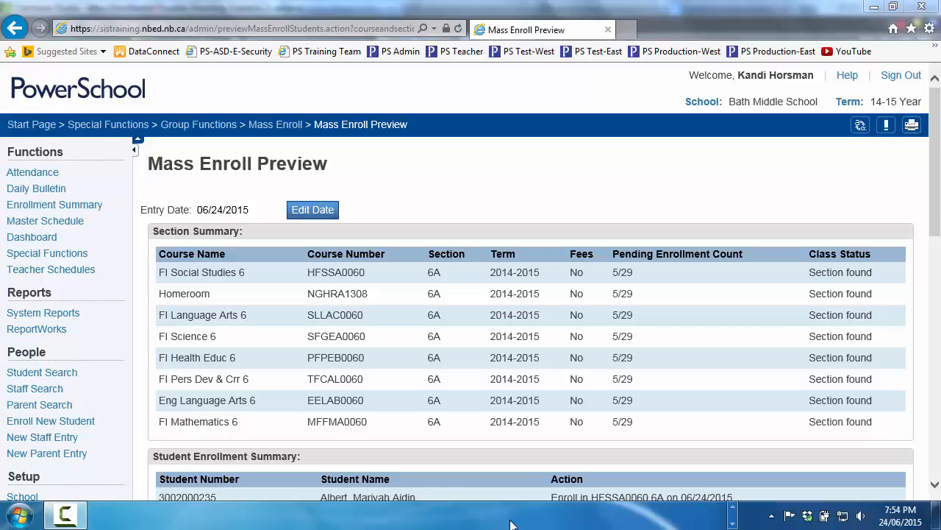
# - Go to School Setup and bring up the Sections management page
pyautogui.scroll(-3)
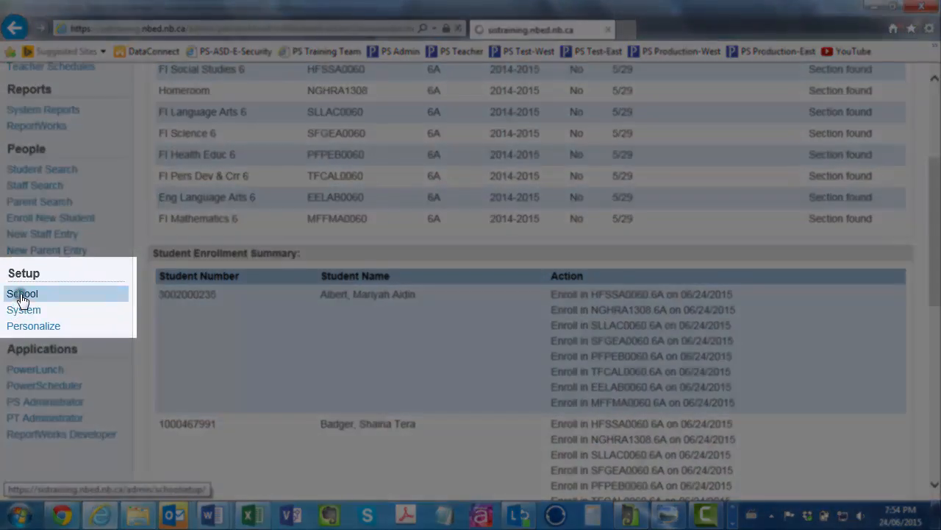
pyautogui.click(20, 294)
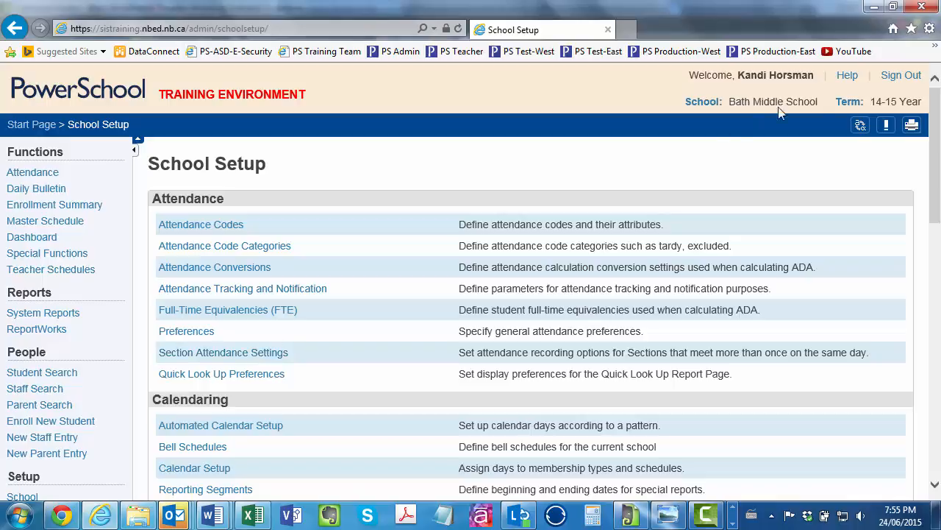
pyautogui.scroll(-3)
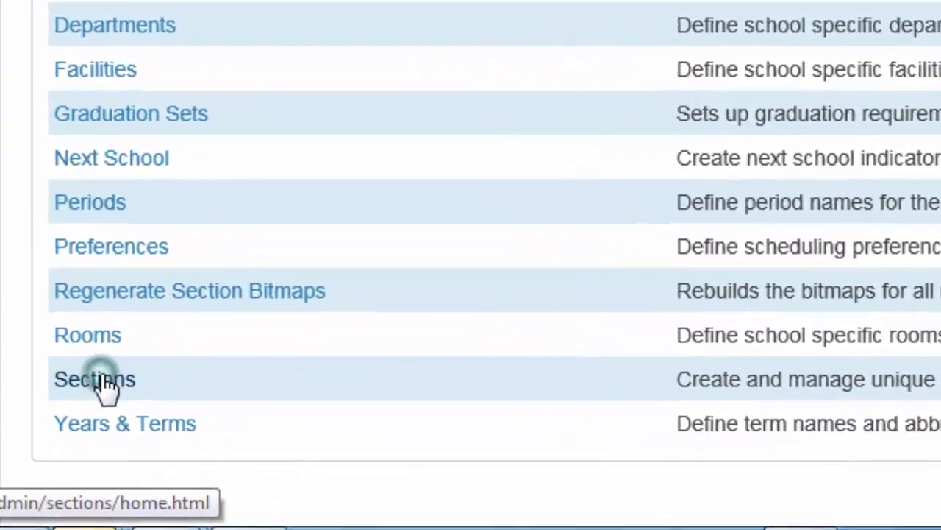
pyautogui.click(94, 380)
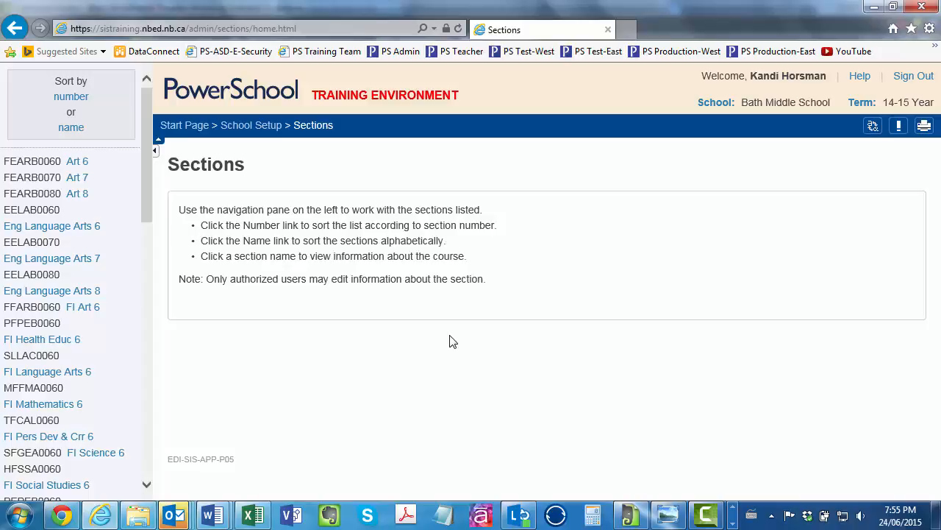
pyautogui.moveTo(147, 173)
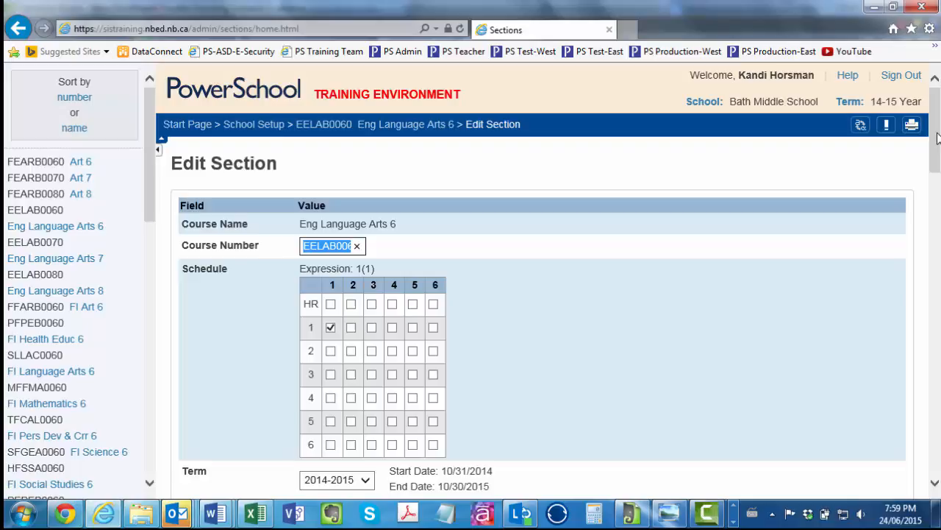
# - Reach the Eng Language Arts 6 section EELAB0060 and its dependent sections list
pyautogui.scroll(-3)
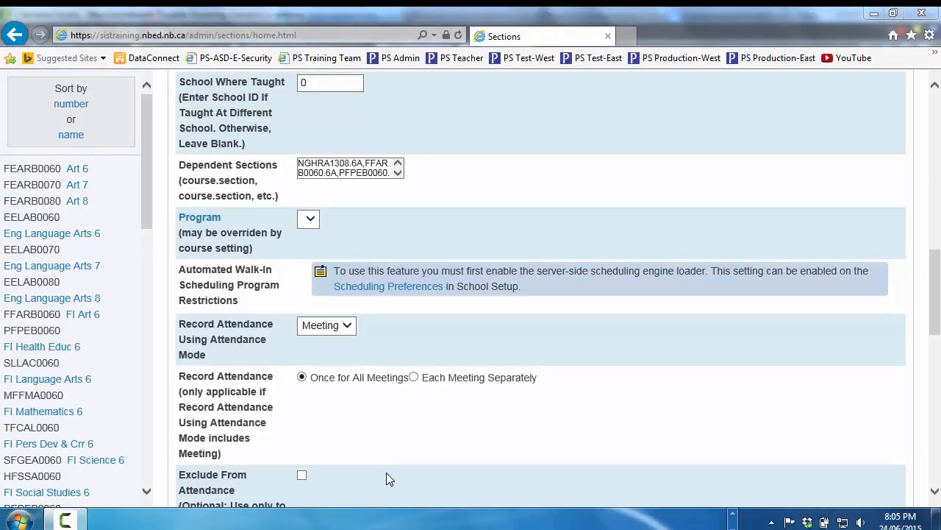
# - Replace the dependent section codes with English course codes and save section EELAB0060
pyautogui.scroll(3)
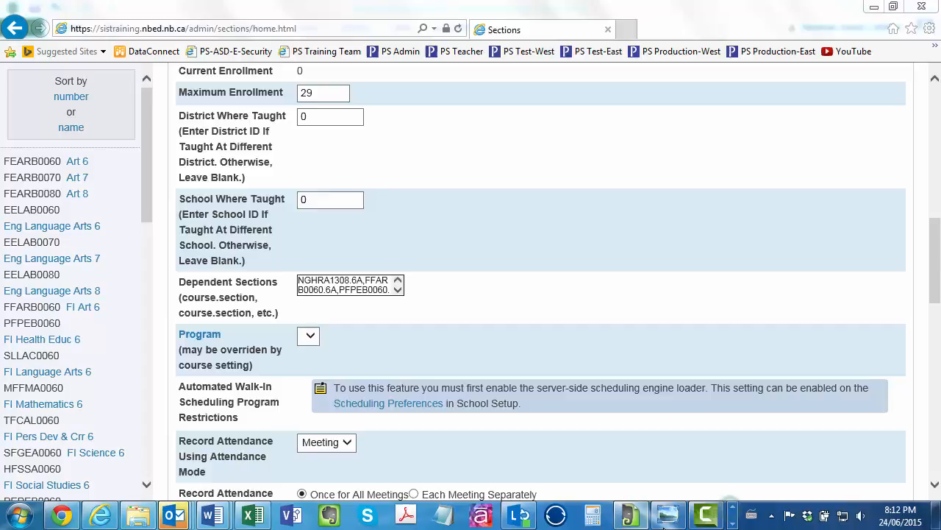
pyautogui.click(253, 515)
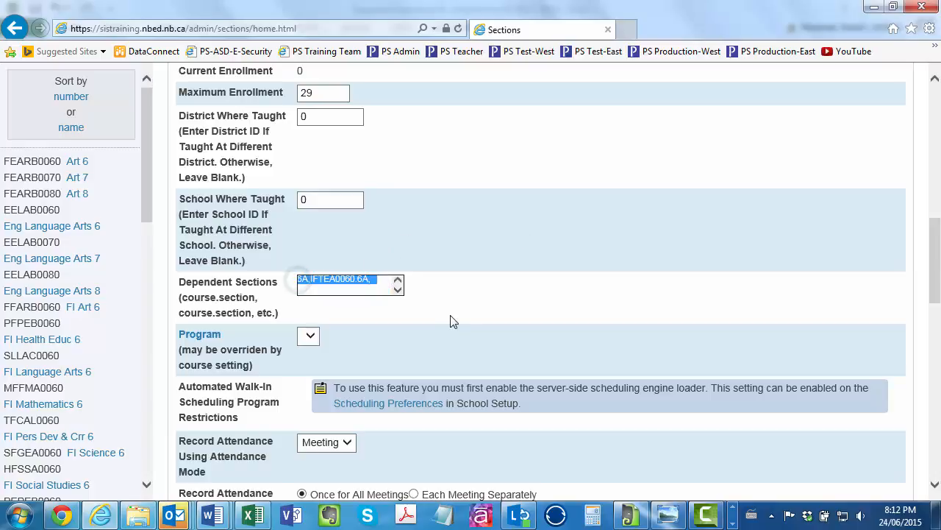
pyautogui.press('Delete')
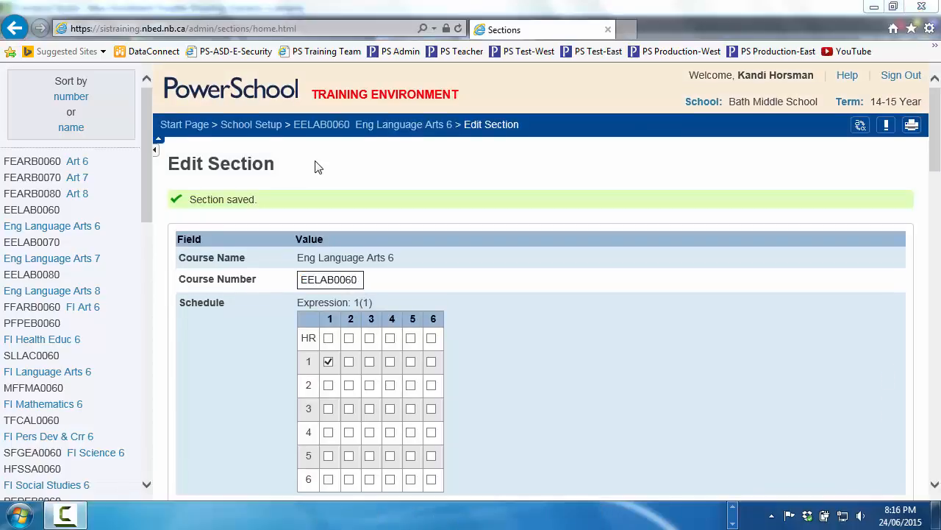
pyautogui.moveTo(250, 94)
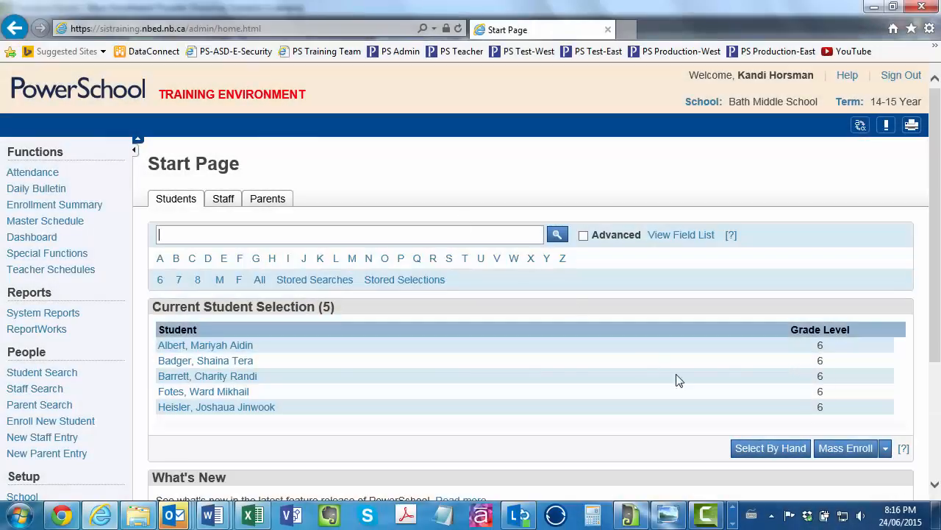
# - Choose Mass Enroll under Scheduling for the five selected students again
pyautogui.click(886, 447)
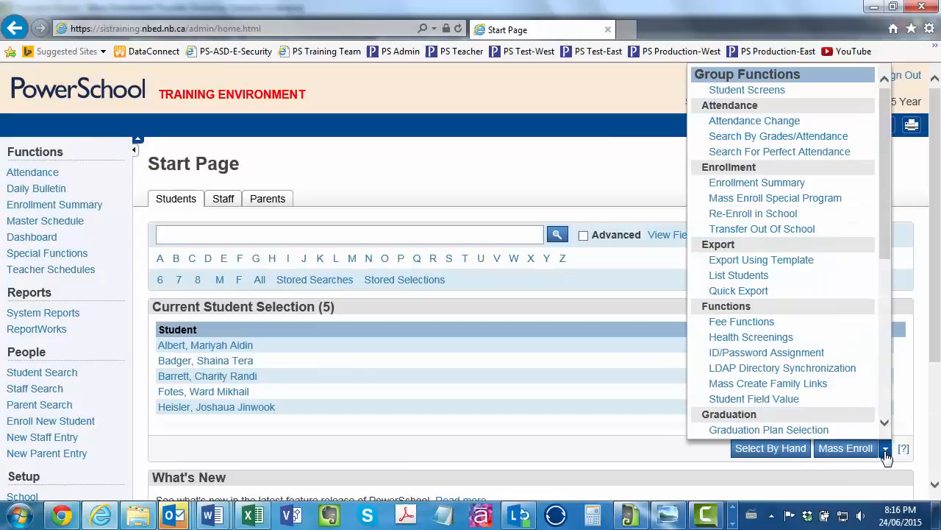
pyautogui.scroll(-3)
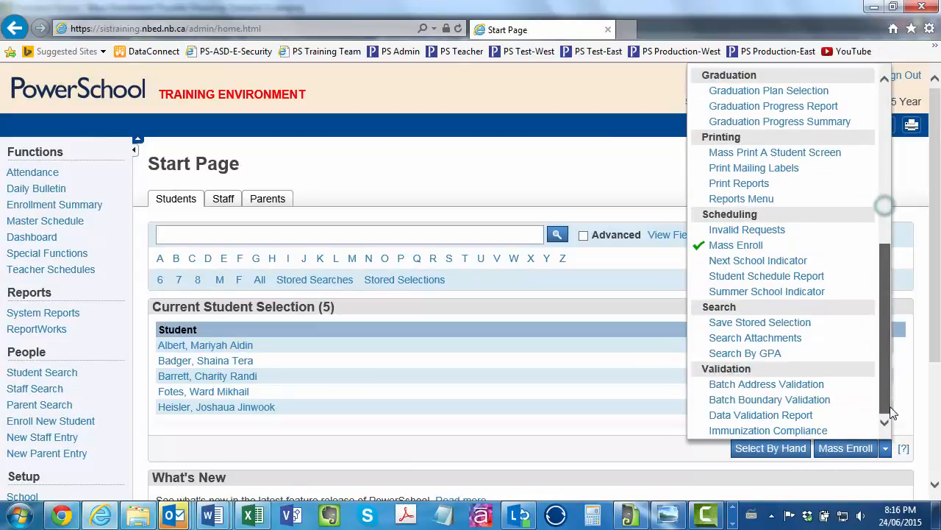
pyautogui.moveTo(735, 244)
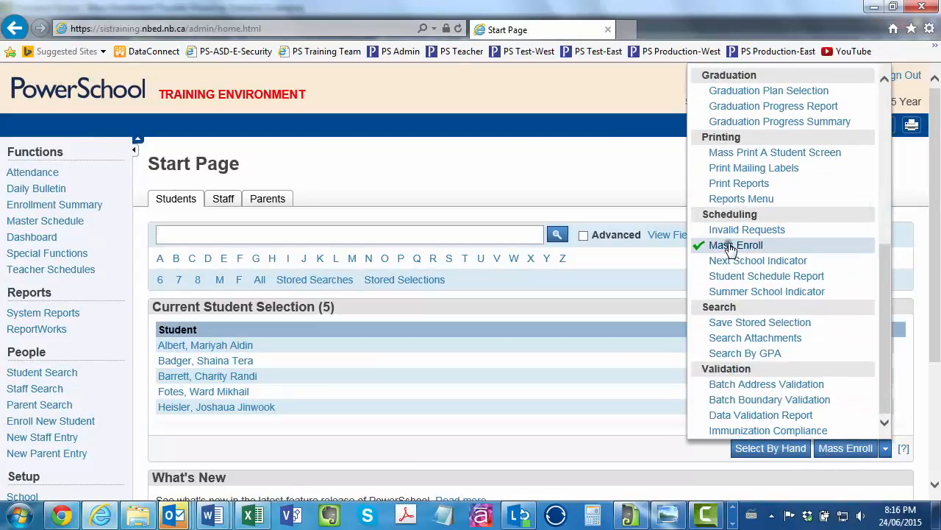
pyautogui.click(738, 244)
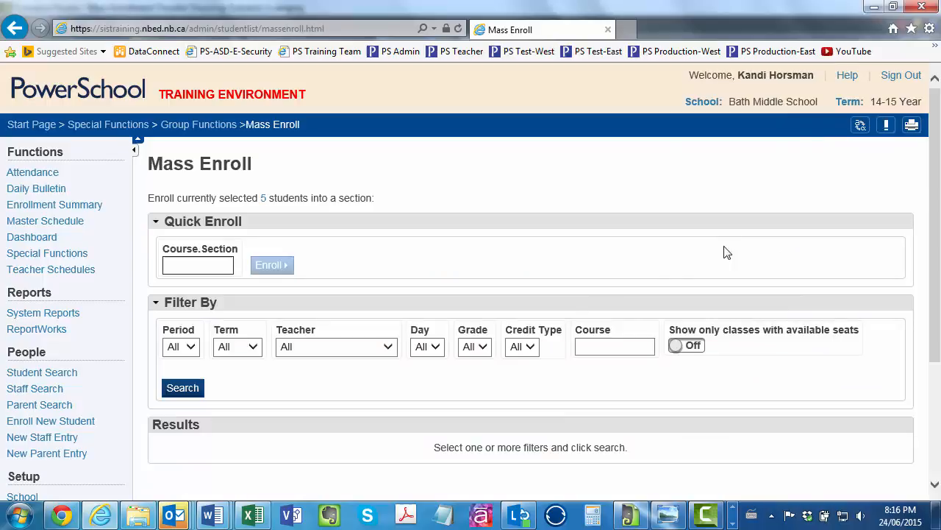
# - Filter by teacher Acorn, Fionna and search, listing her eight Grade 6 sections
pyautogui.click(335, 347)
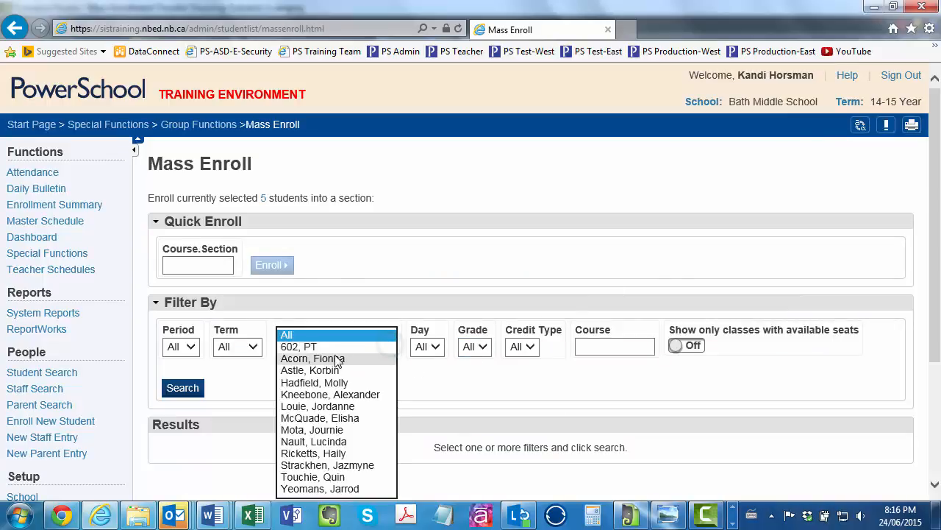
pyautogui.click(312, 359)
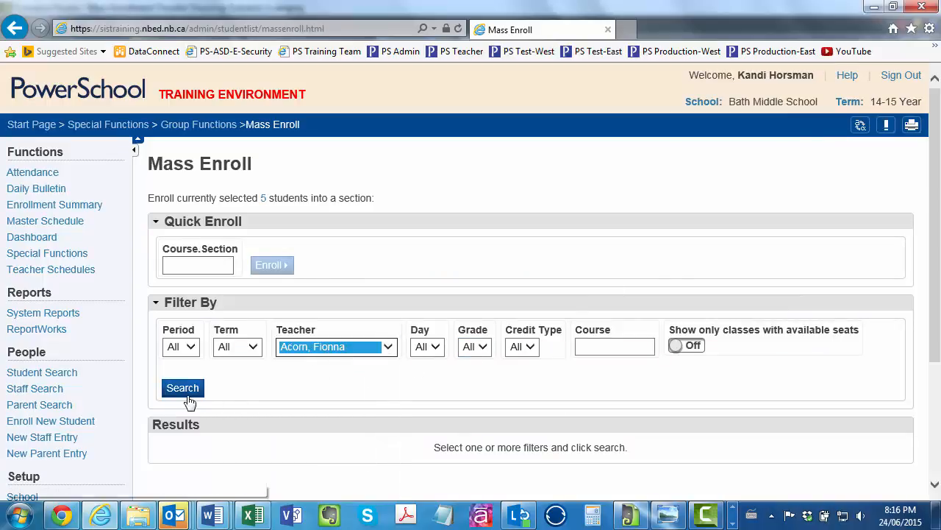
pyautogui.click(182, 388)
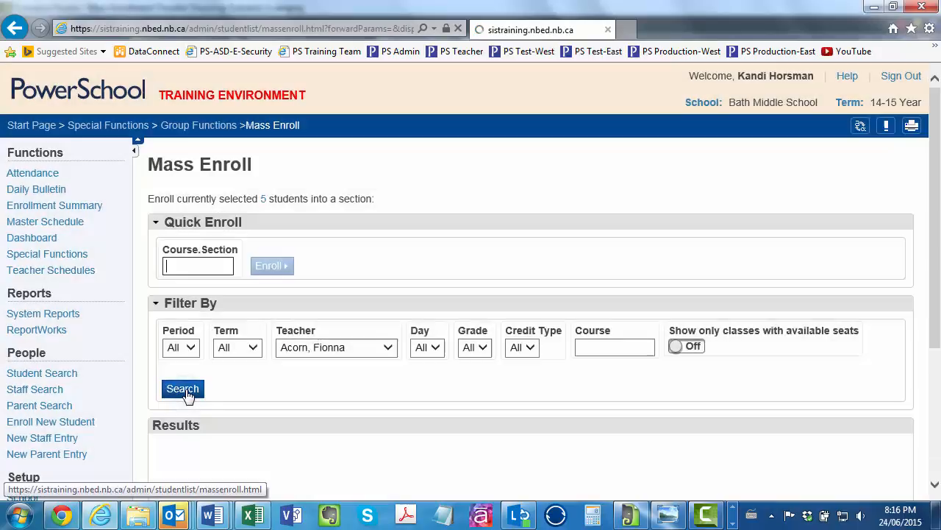
pyautogui.click(183, 388)
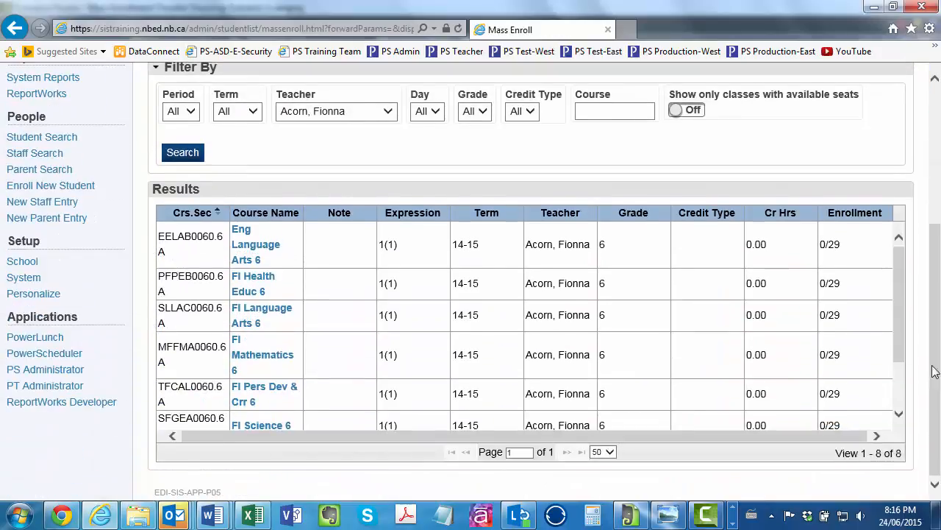
pyautogui.moveTo(273, 253)
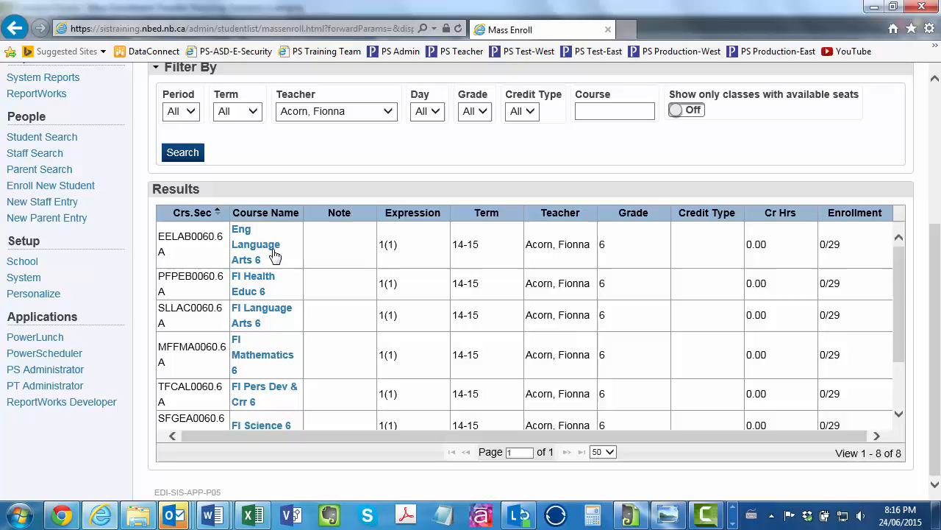
pyautogui.moveTo(214, 256)
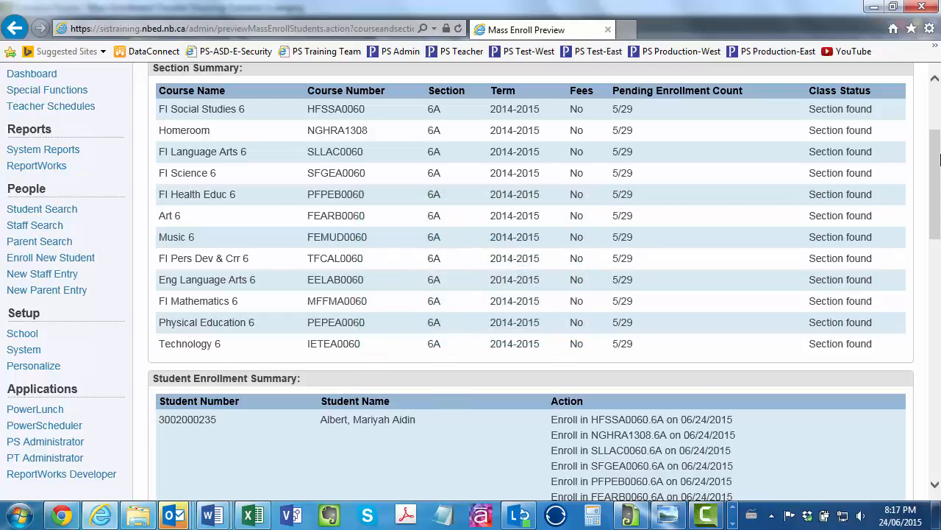
# - Review the Mass Enroll Preview listing the twelve 6A sections at 5/29 pending for each student
pyautogui.scroll(-3)
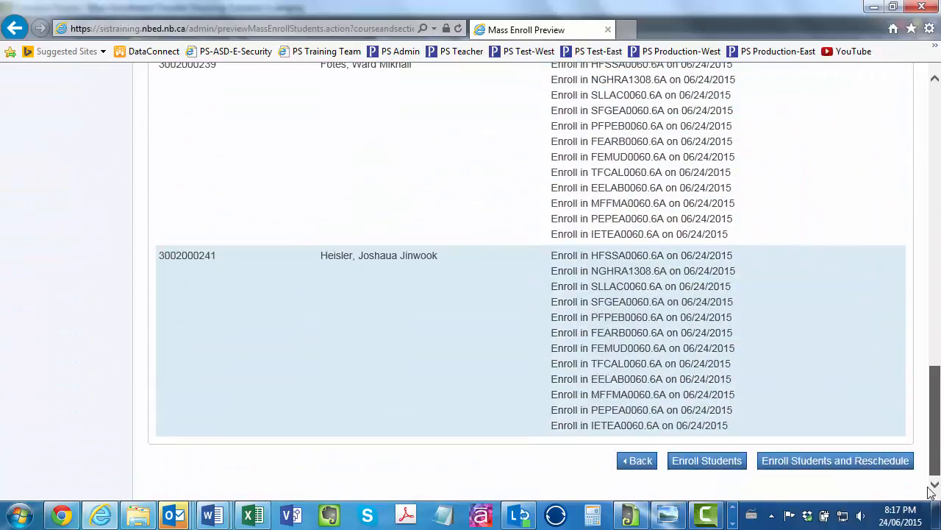